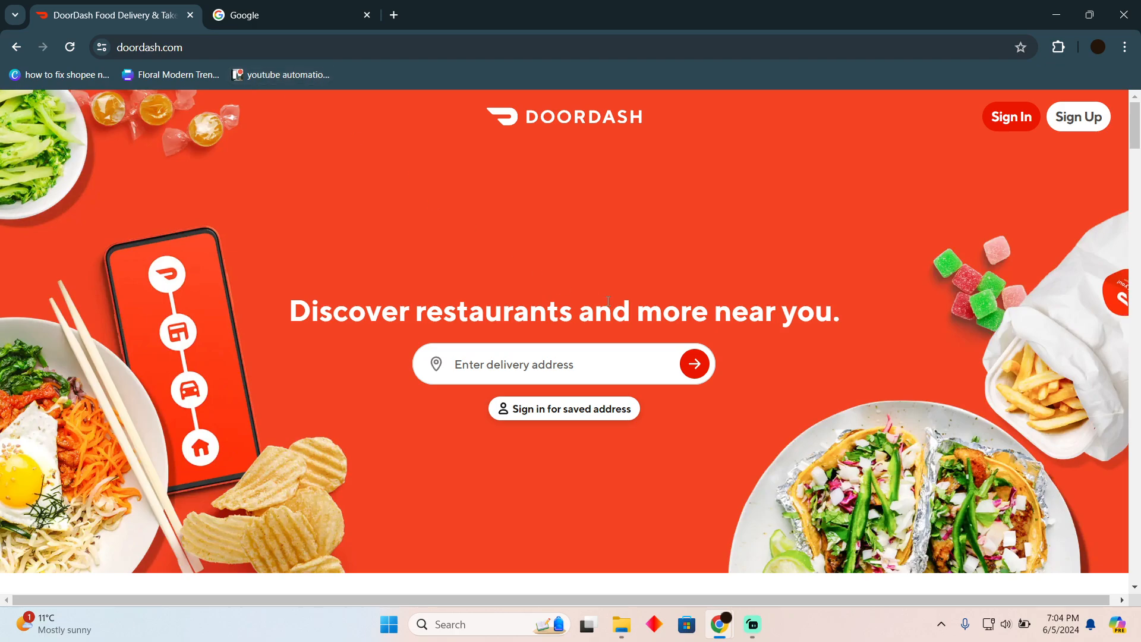
# Step: Scroll the DoorDash homepage, submit a connectivity test search on Google, then return to DoorDash
pyautogui.scroll(-3)
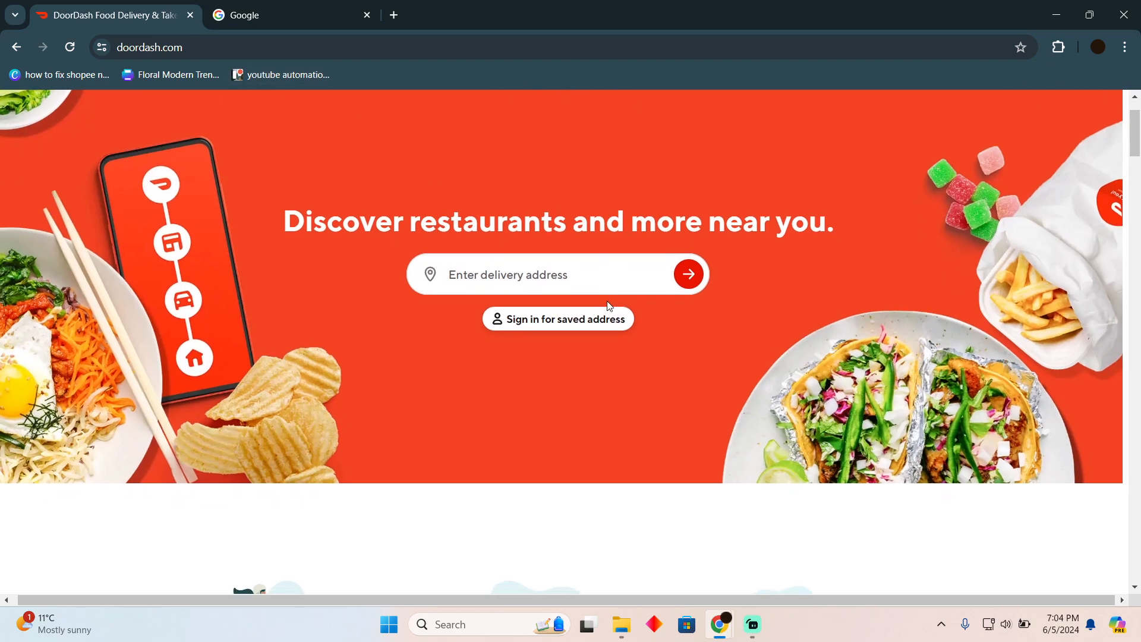
pyautogui.scroll(-3)
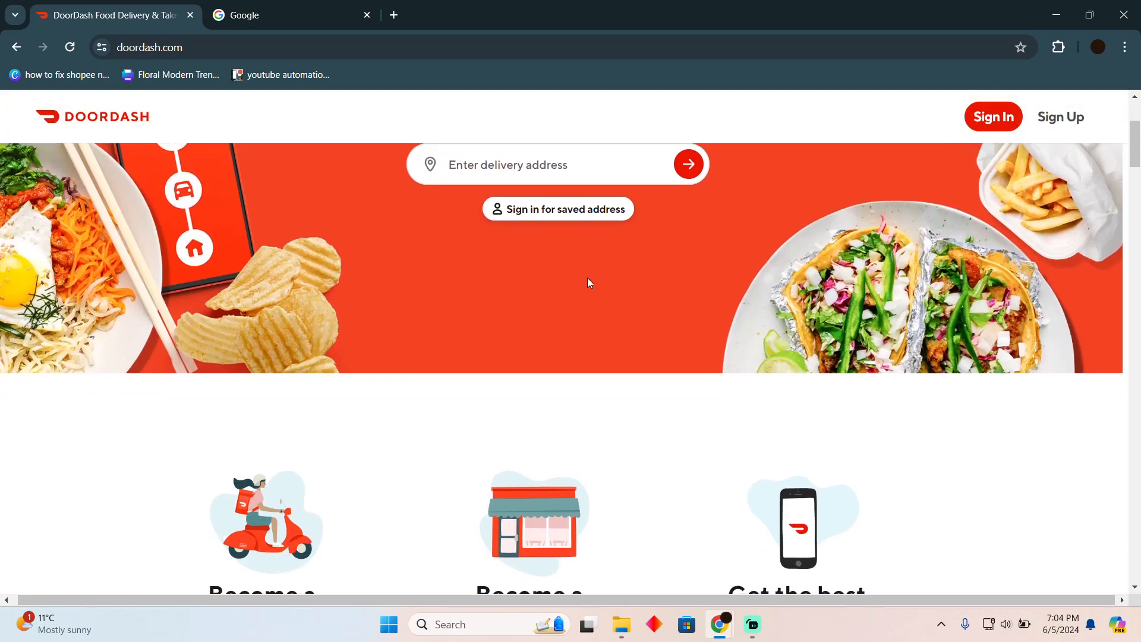
pyautogui.scroll(-3)
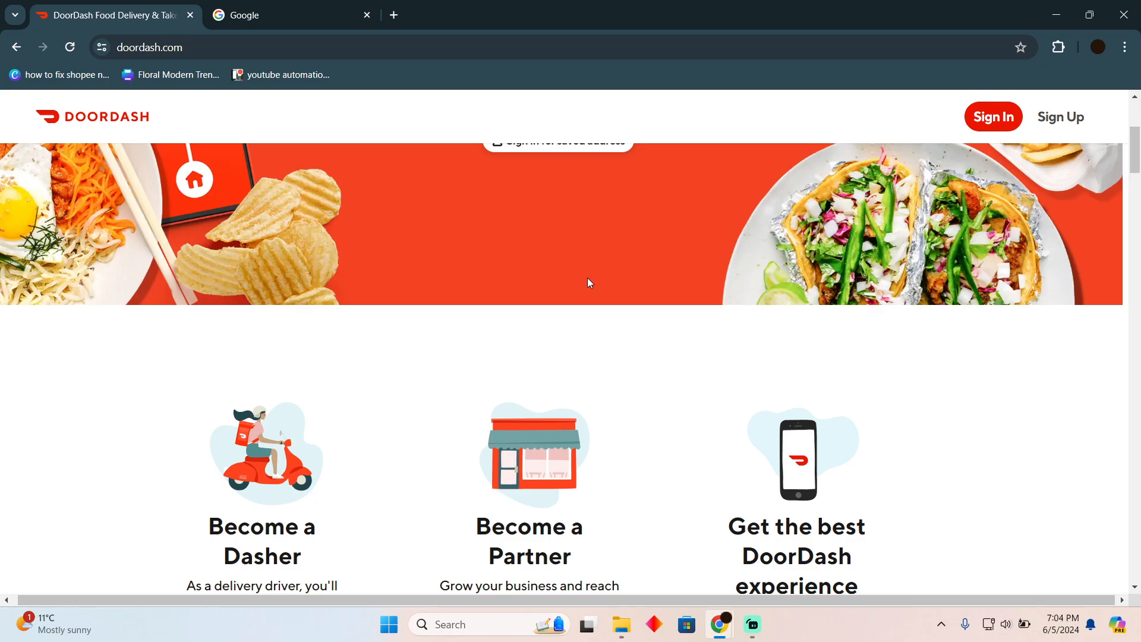
pyautogui.scroll(-3)
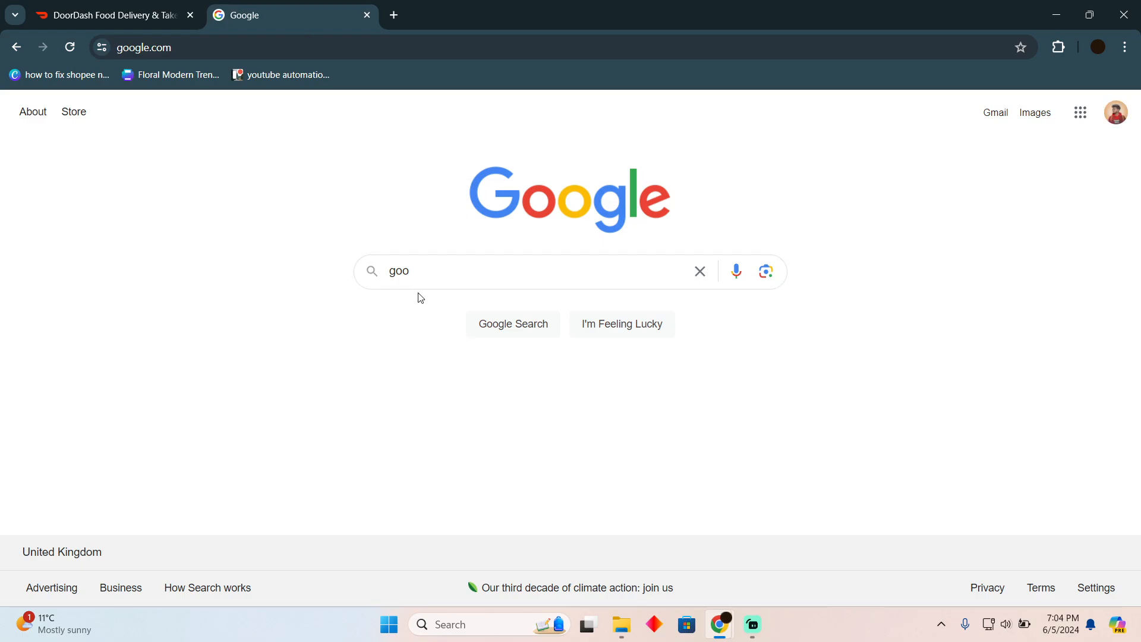
pyautogui.press('Return')
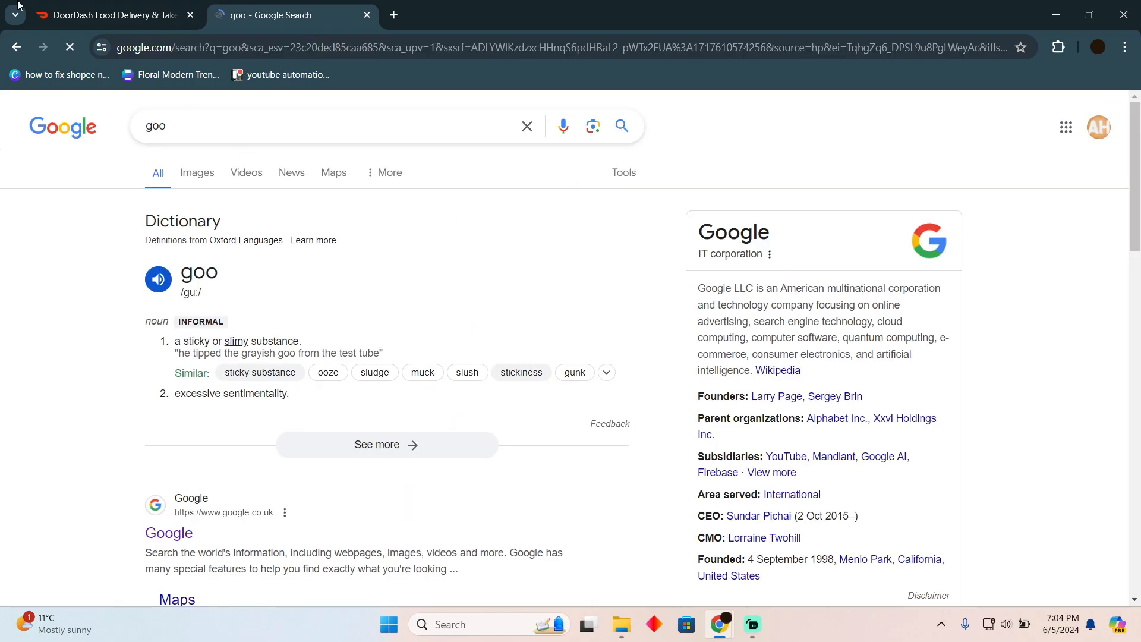
pyautogui.click(109, 14)
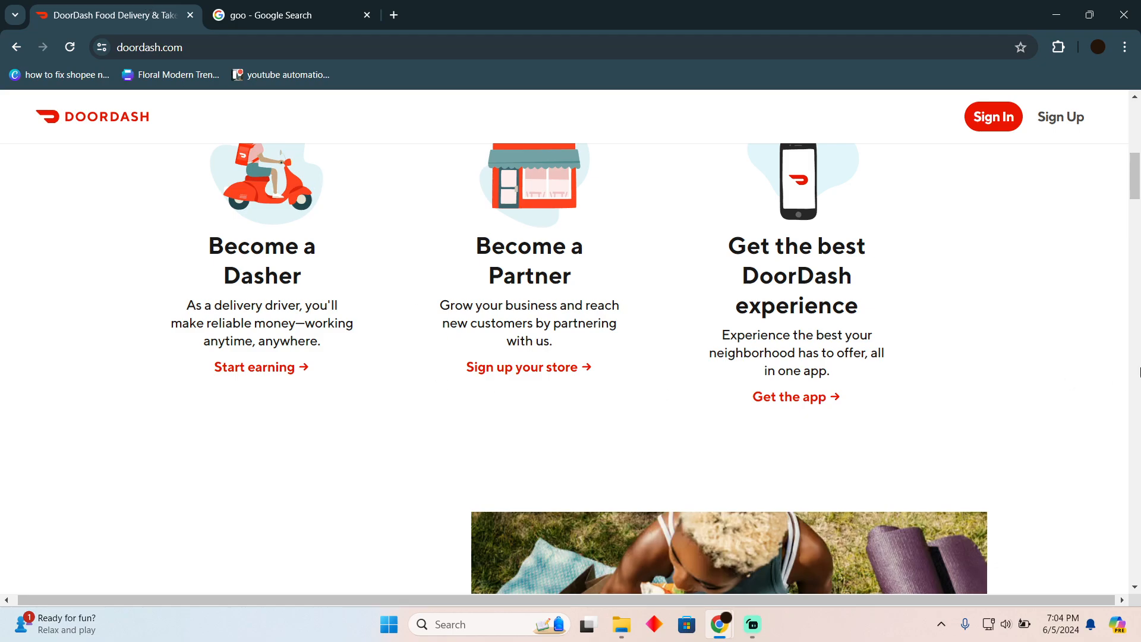
pyautogui.moveTo(1032, 272)
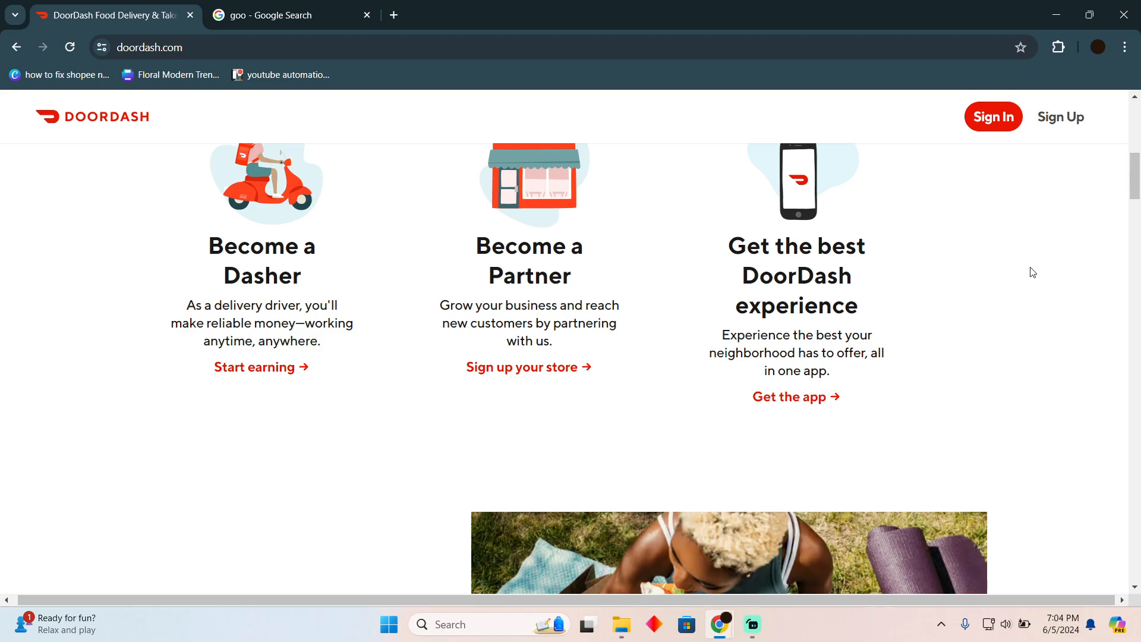
pyautogui.scroll(-3)
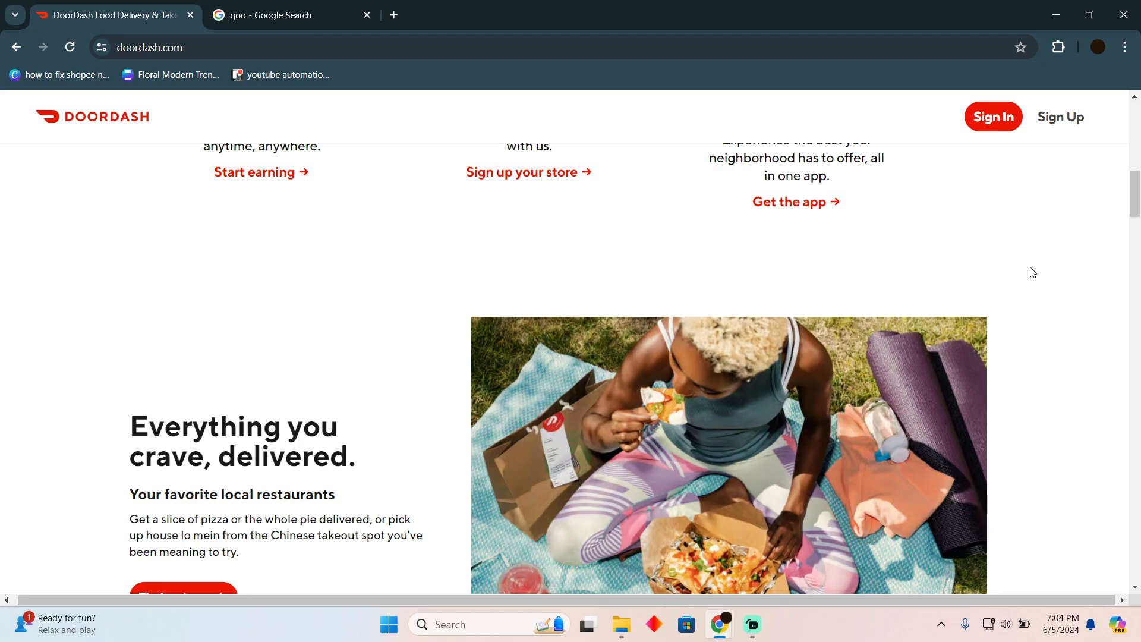
pyautogui.scroll(-3)
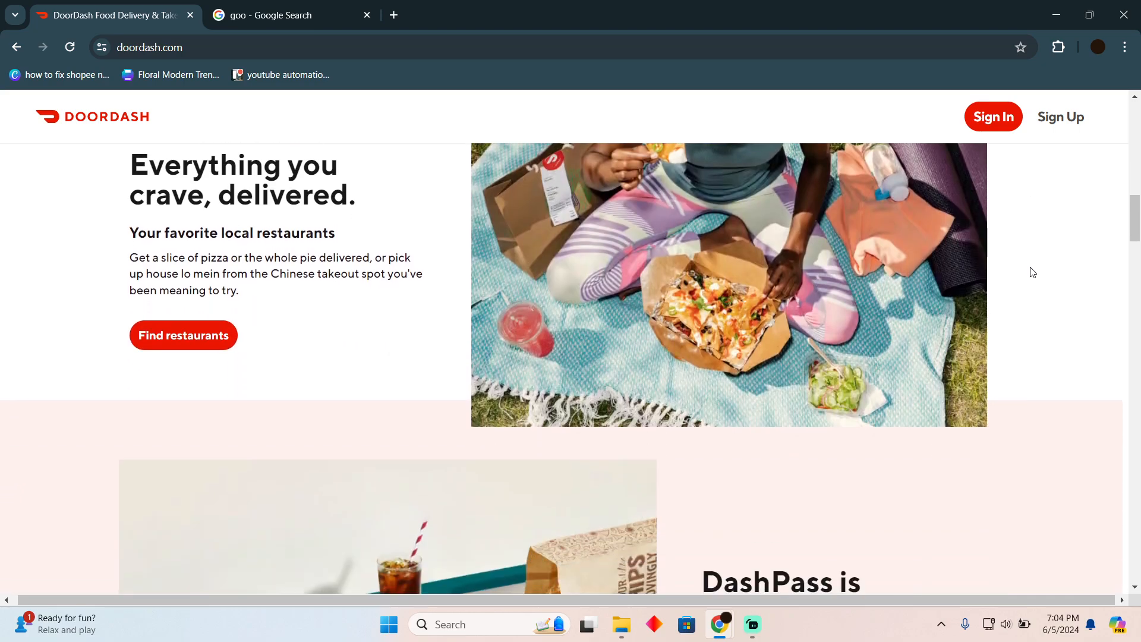
pyautogui.scroll(3)
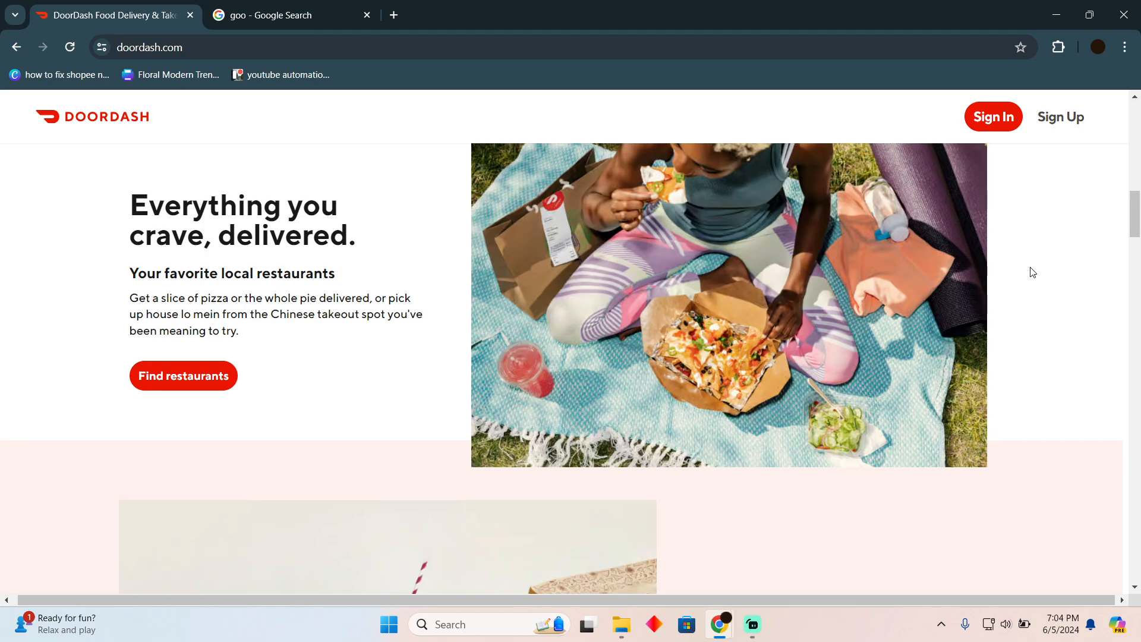
pyautogui.scroll(3)
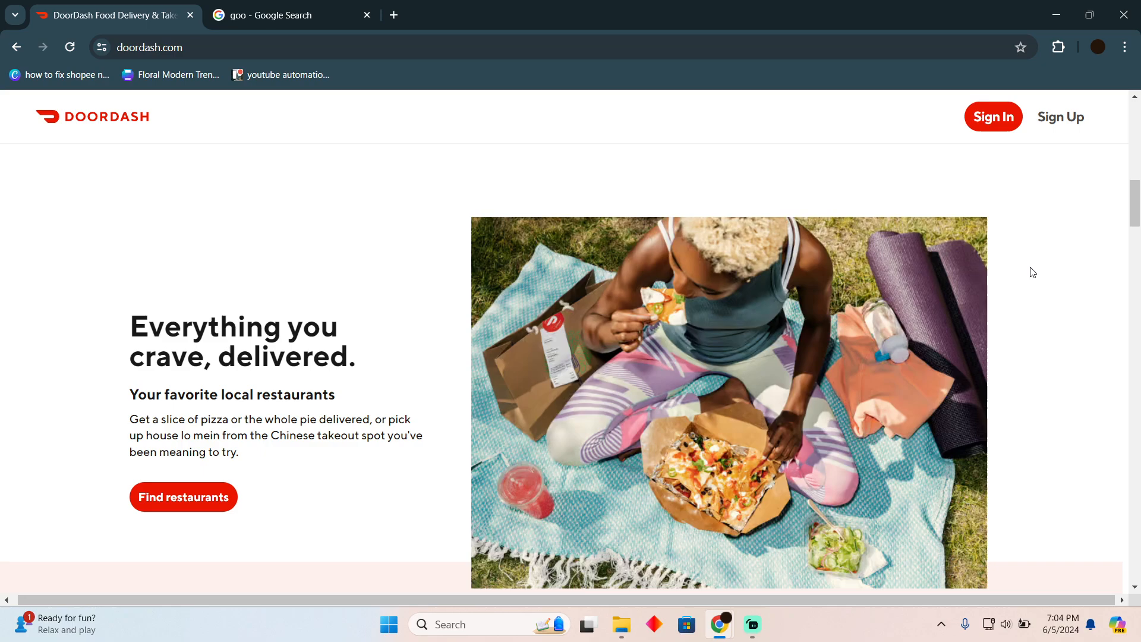
pyautogui.scroll(3)
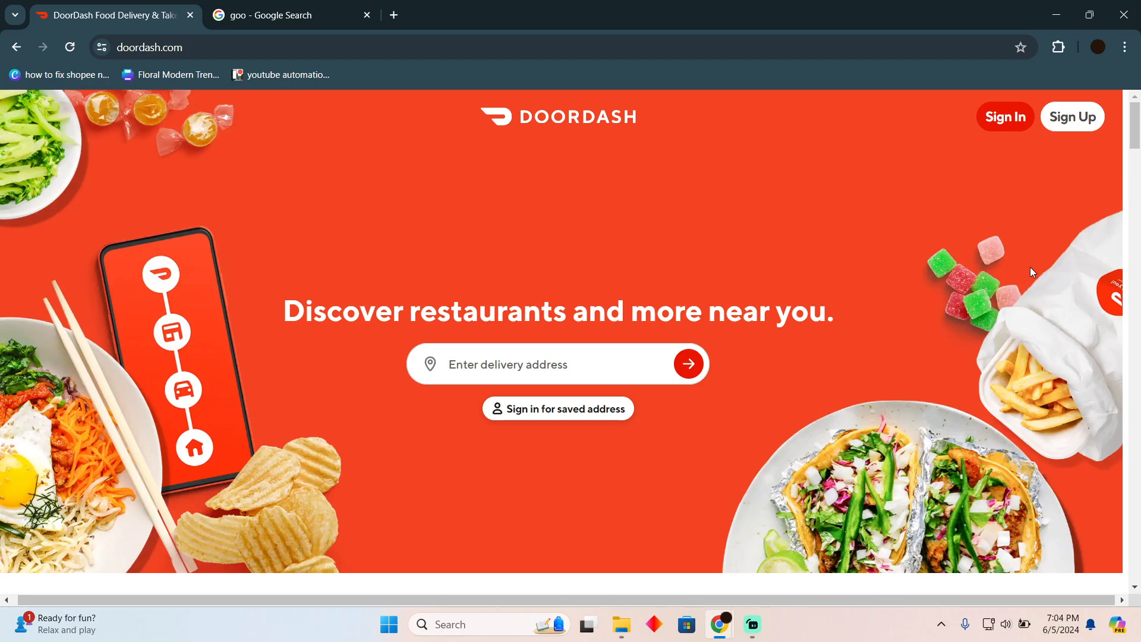
pyautogui.moveTo(978, 207)
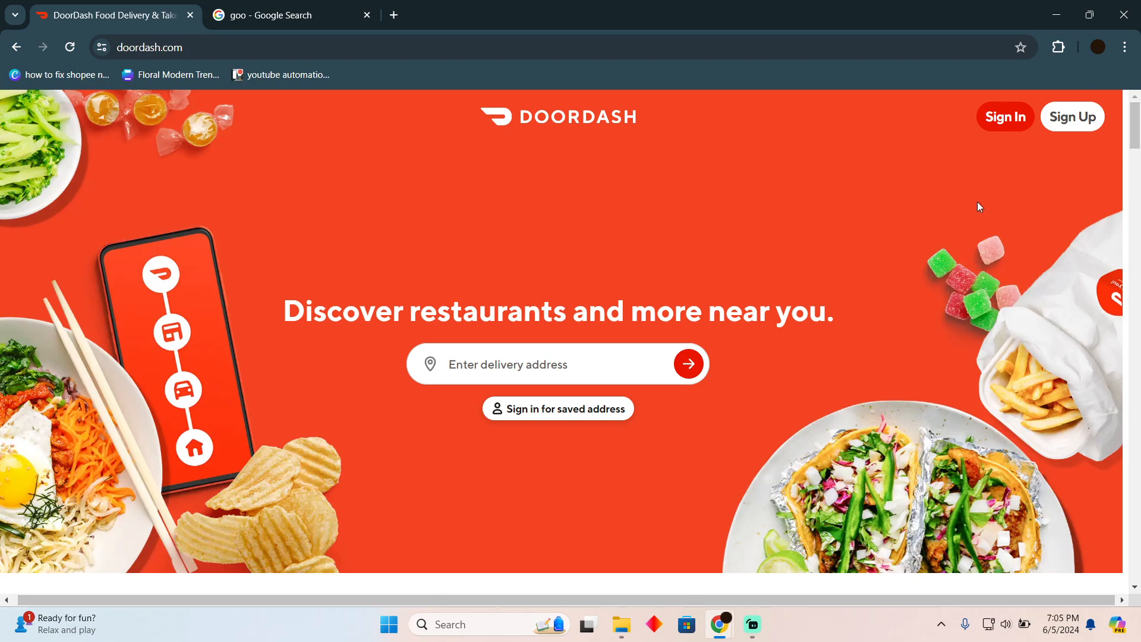
pyautogui.moveTo(1008, 200)
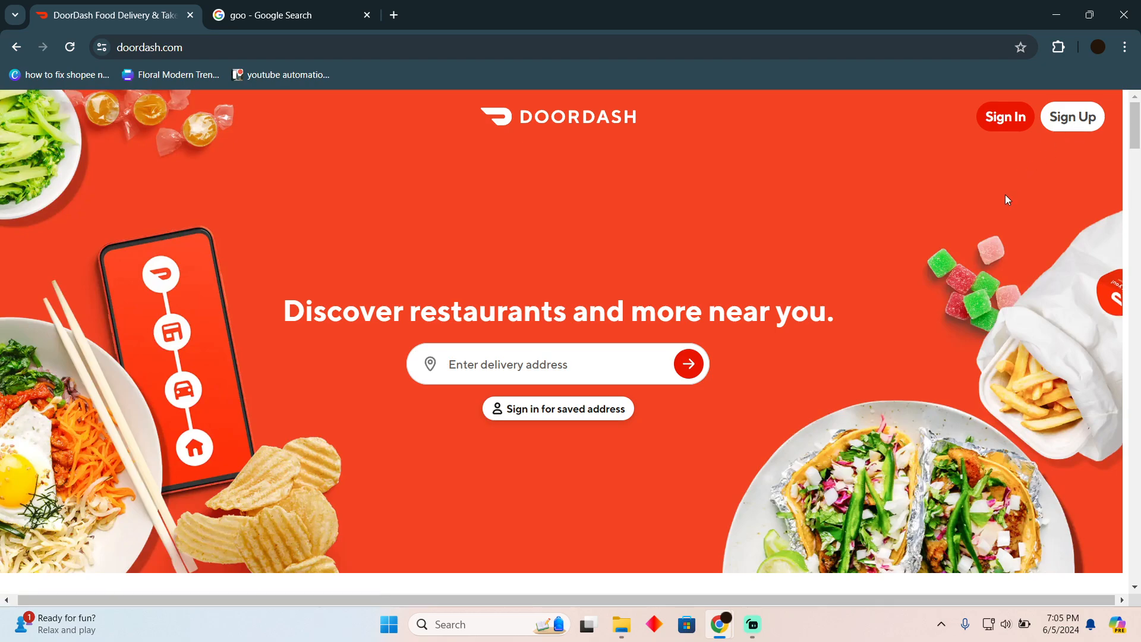